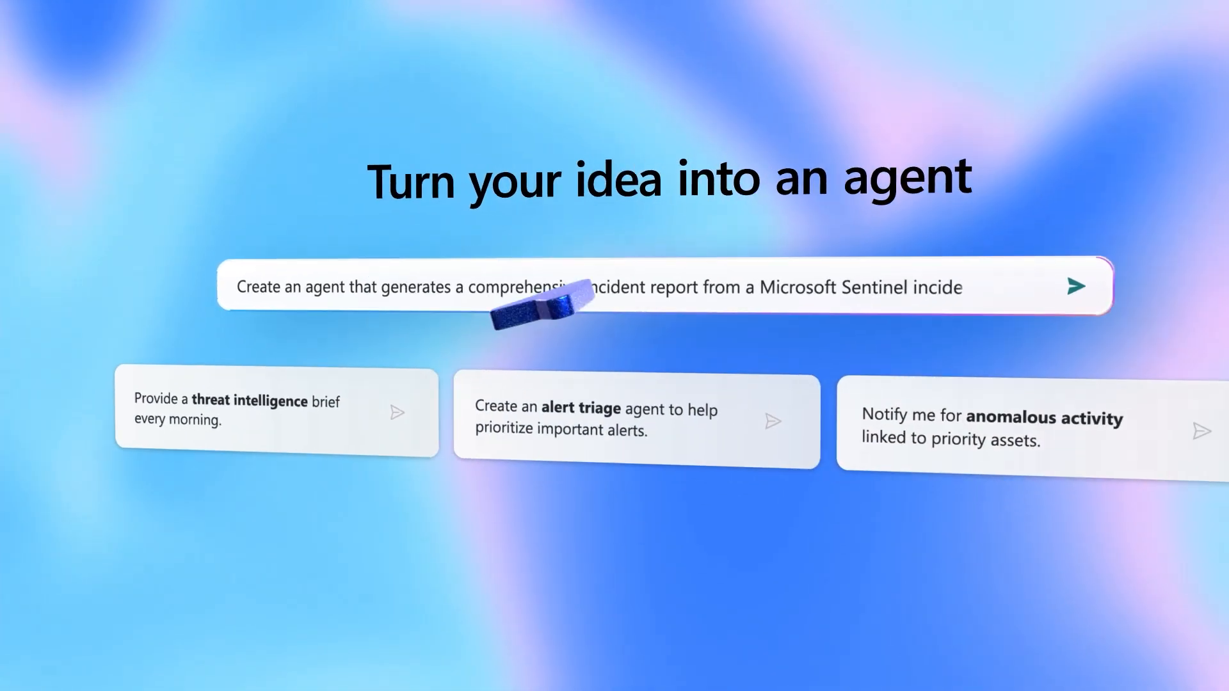
- Submit the request for an agent that builds incident reports from Sentinel incidents
left_click(1077, 286)
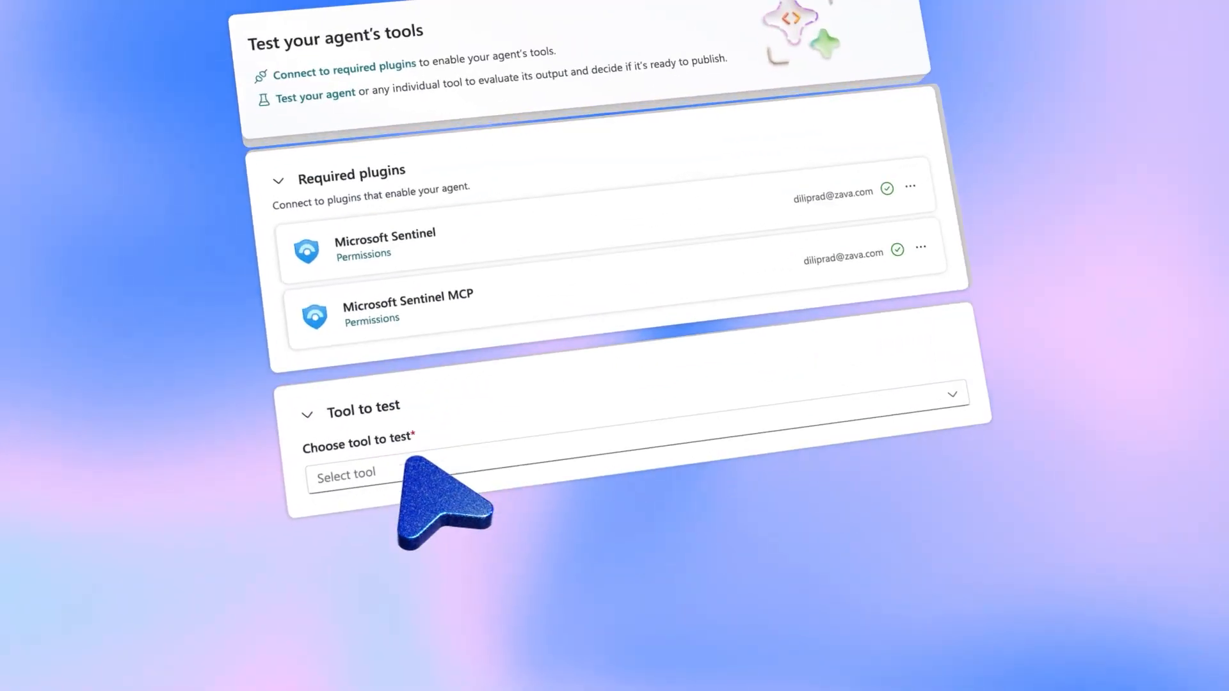
- Test the Post Incident Report Agent on incident 210063 and publish it
left_click(345, 474)
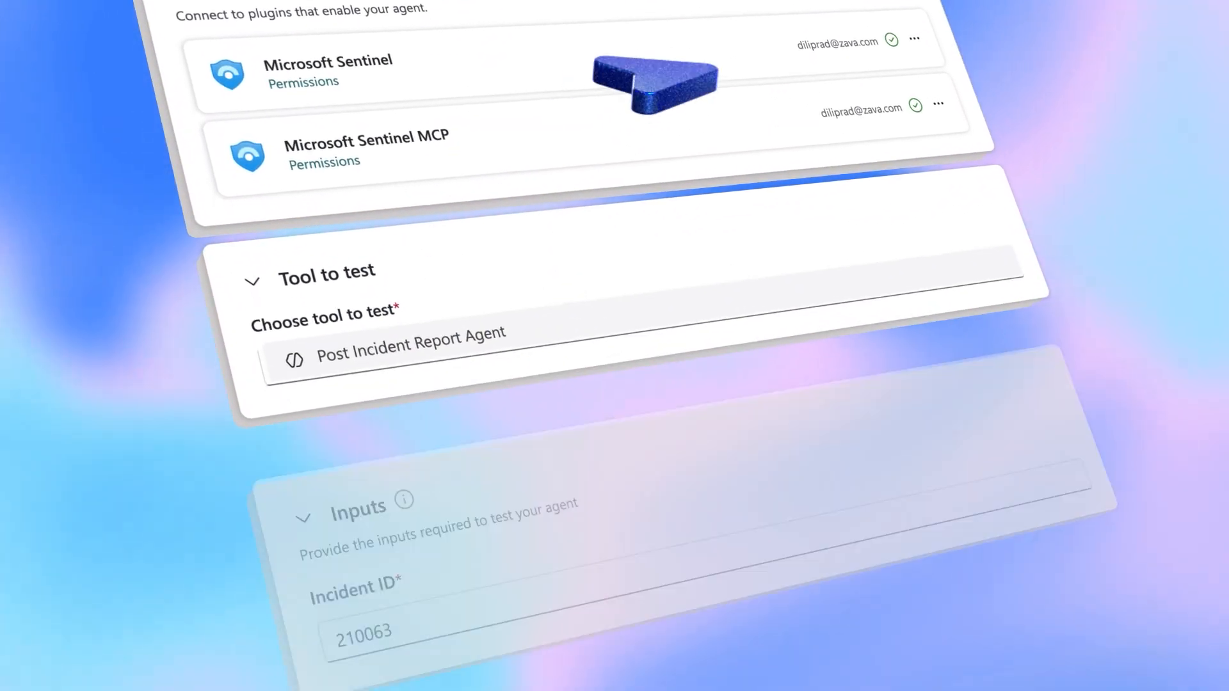
scroll("down", 3)
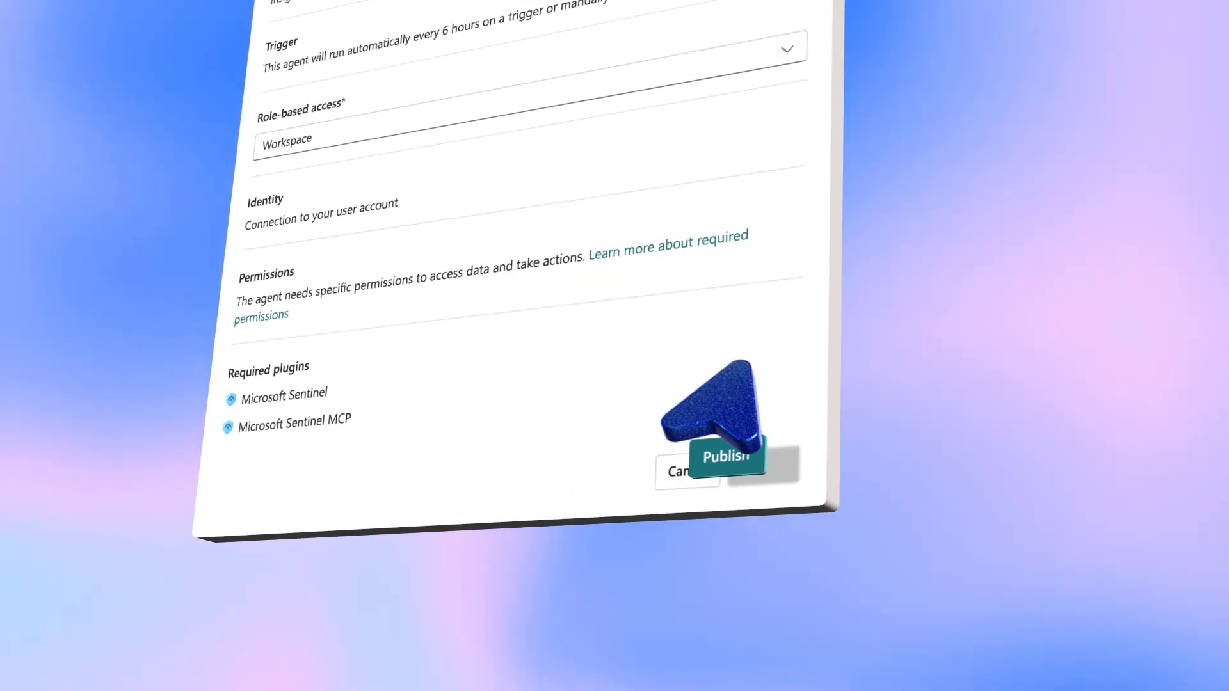
left_click(725, 457)
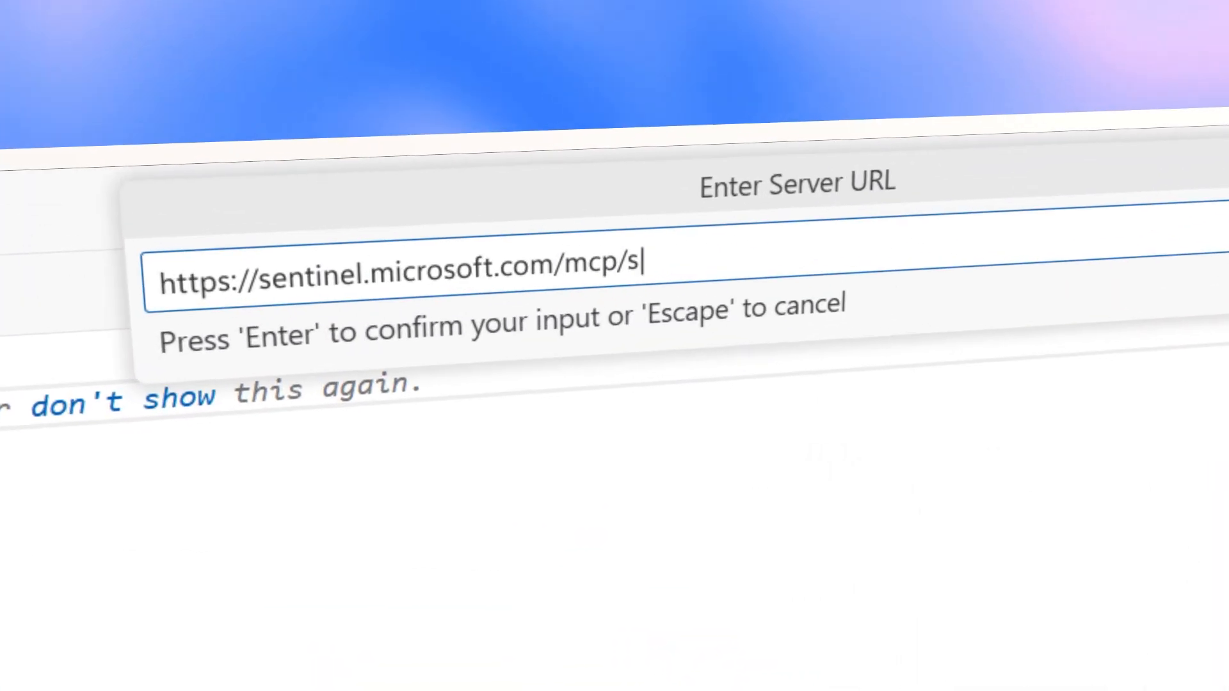
- Connect the Sentinel MCP server and ask chat to deploy to the Security Copilot workspace
key("Return")
type("Can you deploy the agent to my")
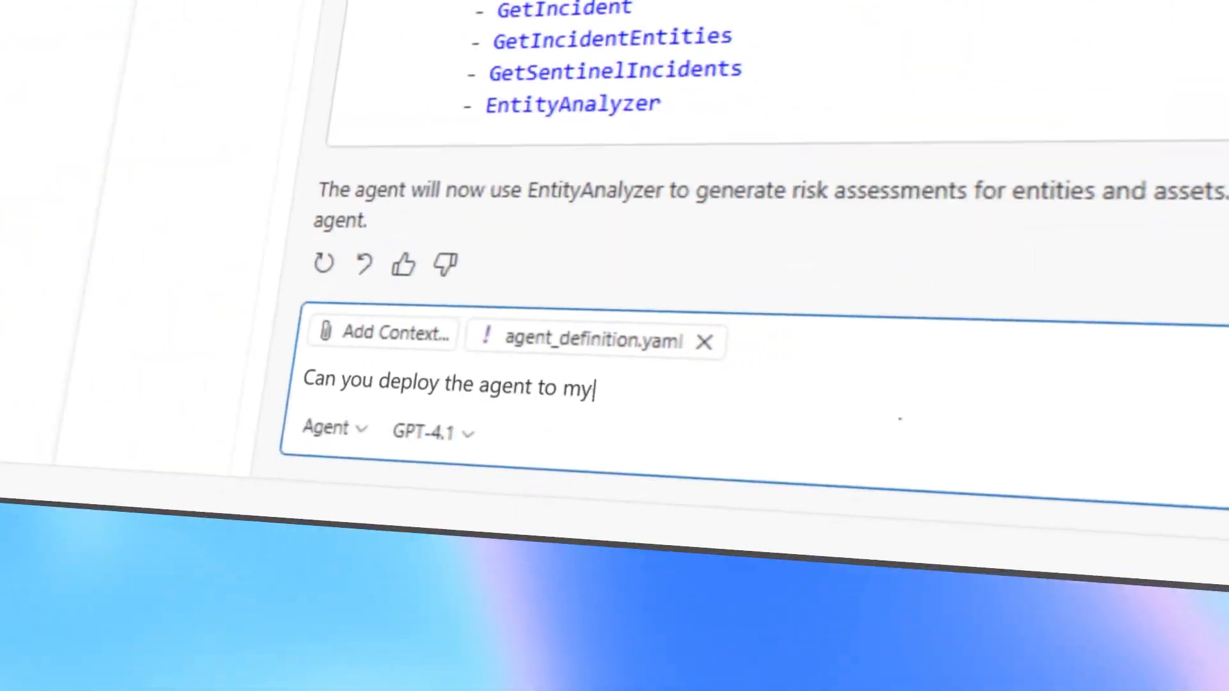
type("Security Copilot workspace?")
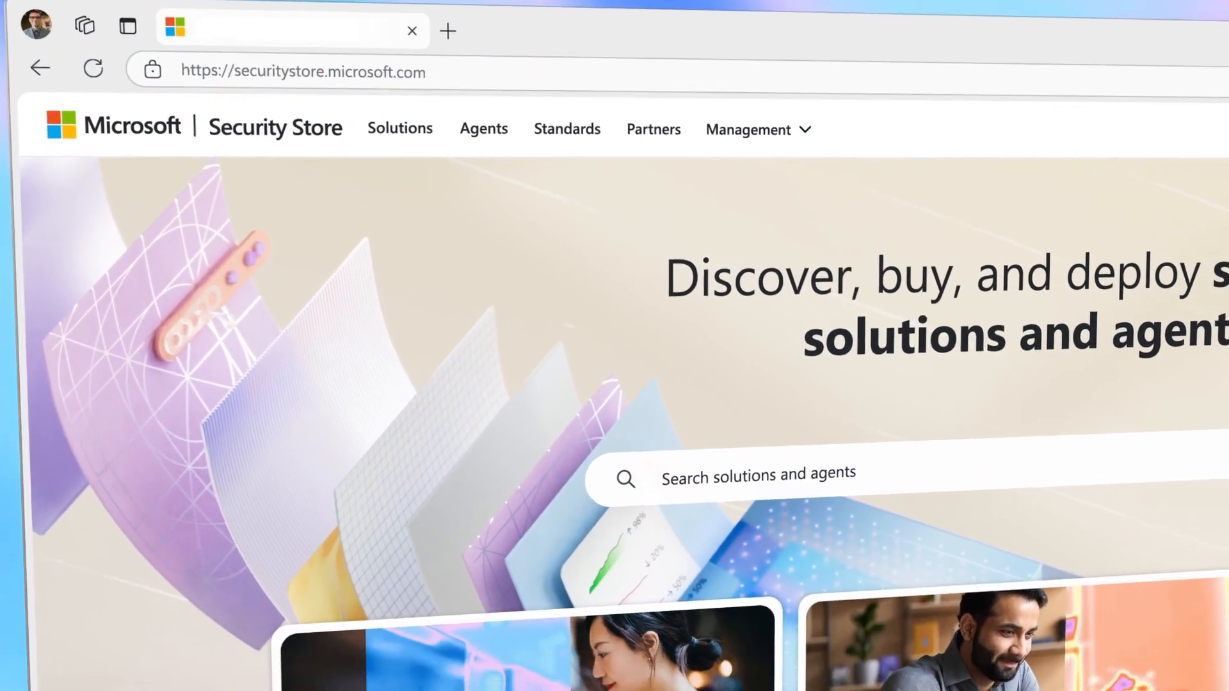
- Get the BlueVoyant Watchtower Agent from Security Store for the Cyber SOC workspace
scroll("down", 3)
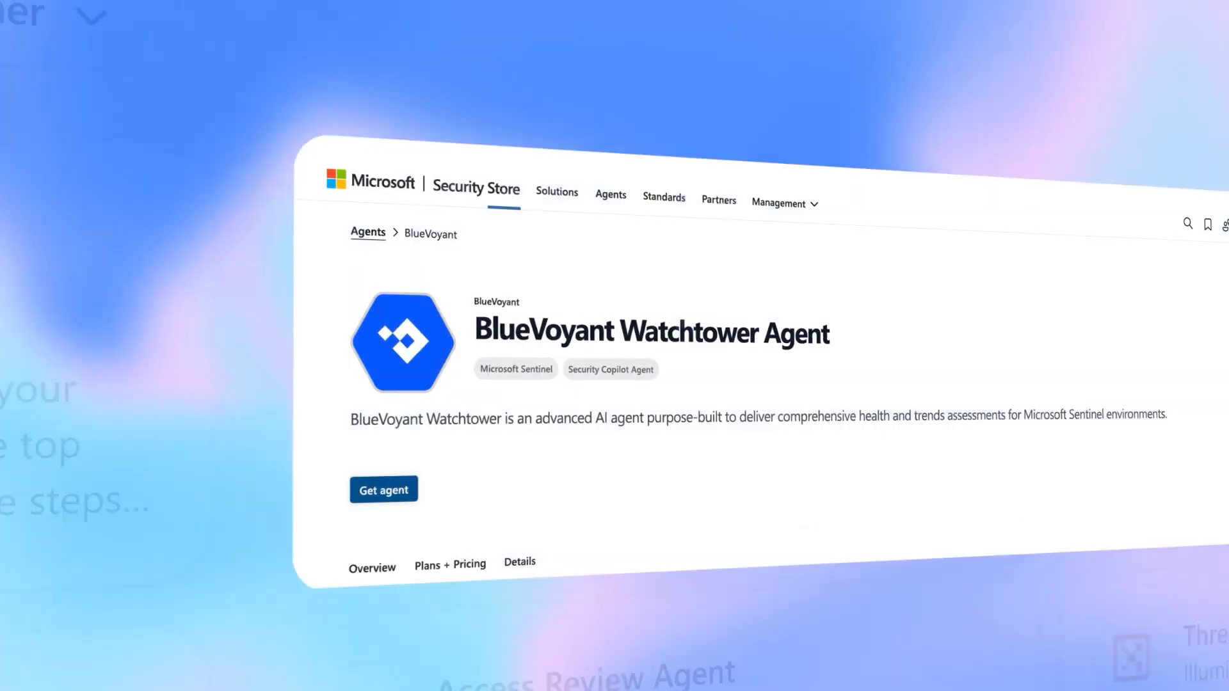
left_click(384, 489)
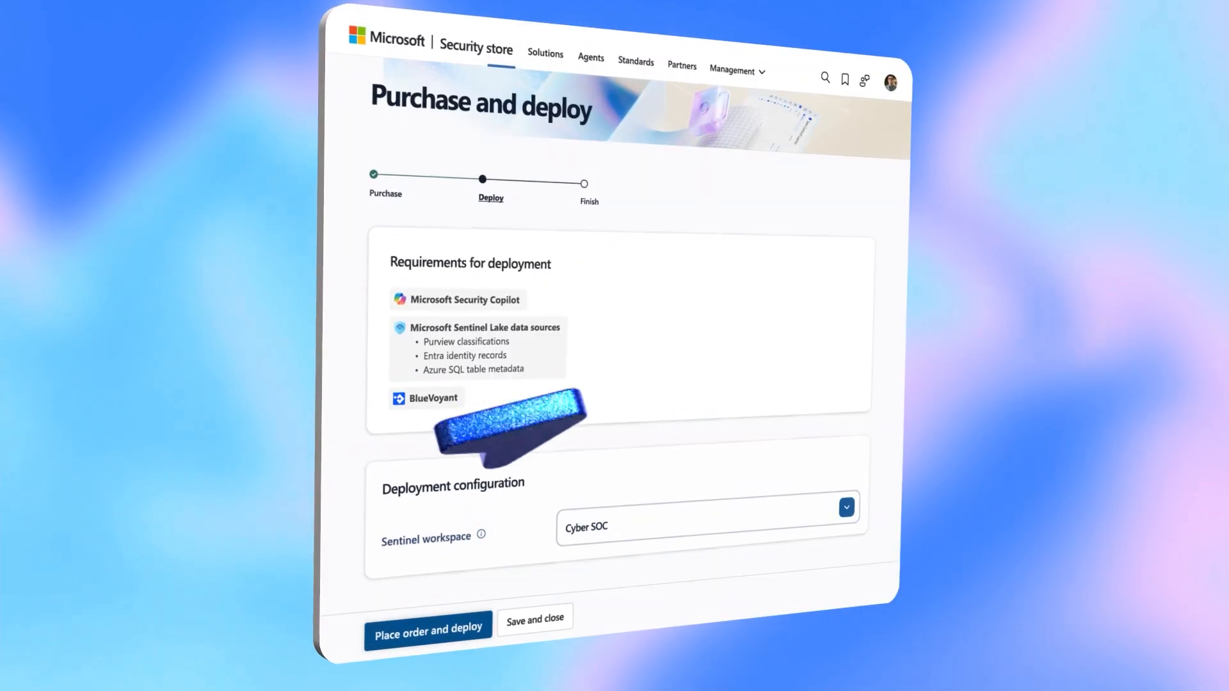